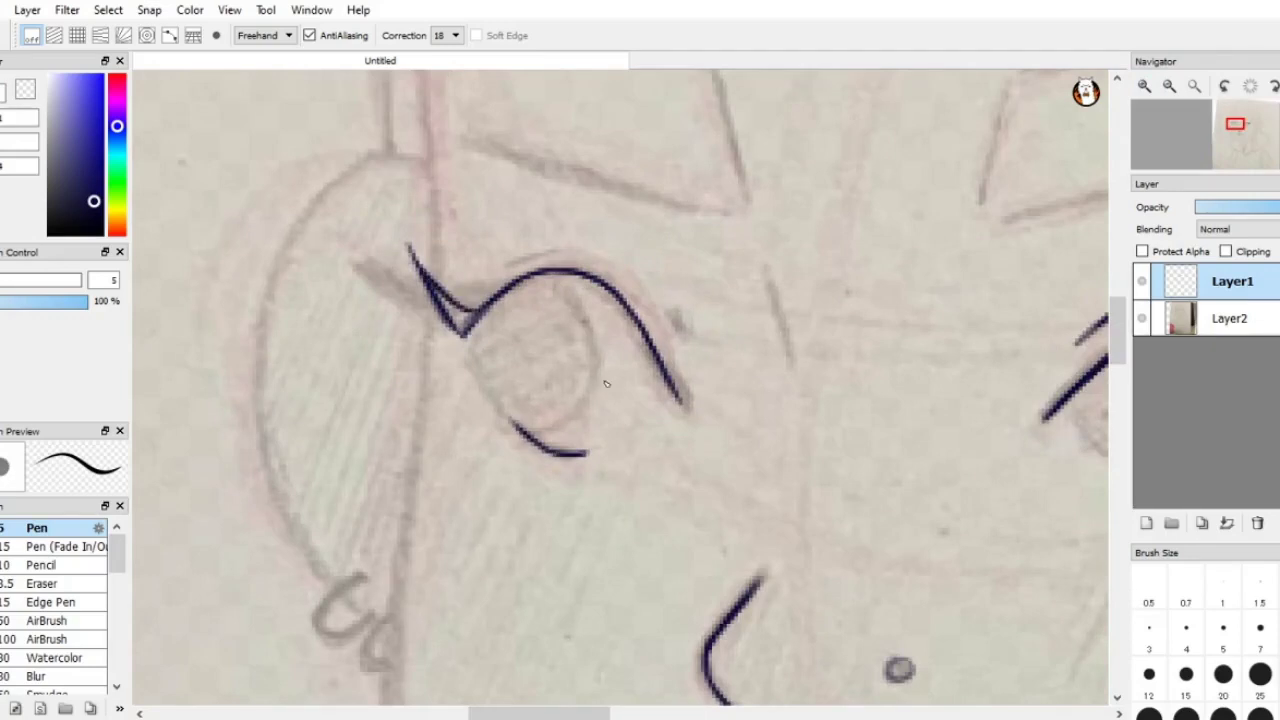
Step: Thicken the outer eyeliner wing and ink both angular eyebrows above the eyes
drag(430, 280, 490, 330)
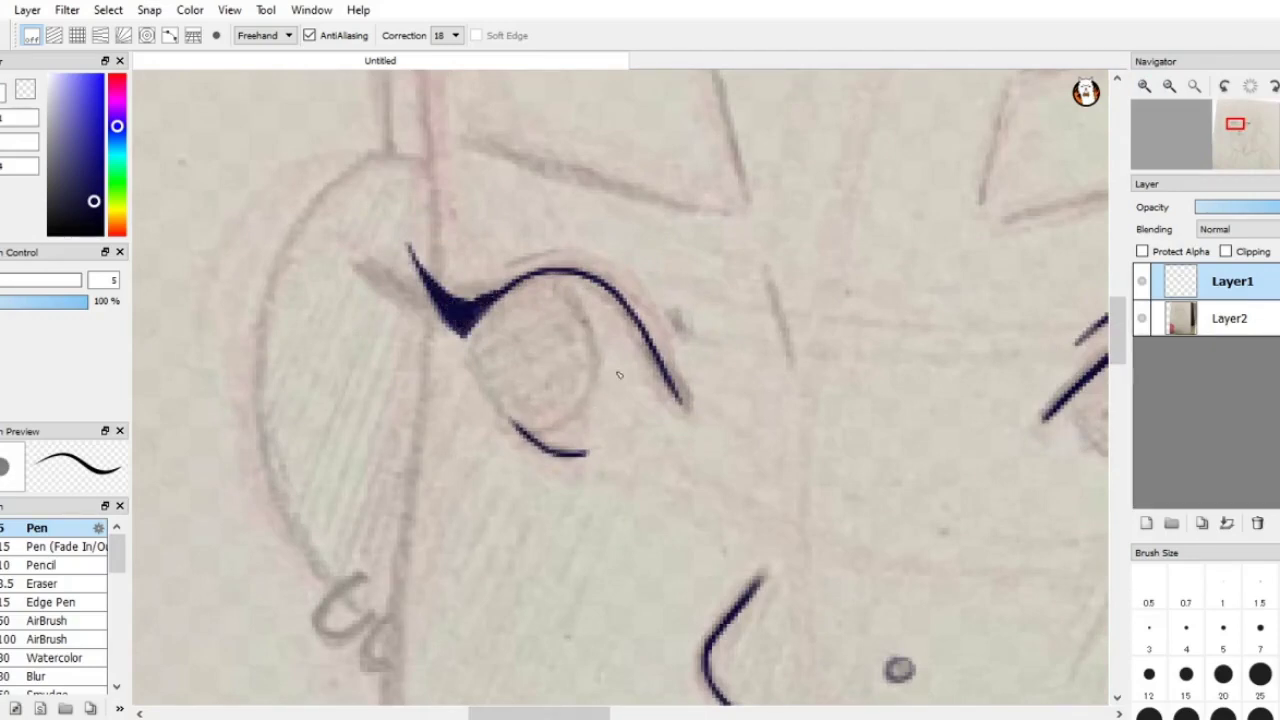
drag(530, 260, 680, 340)
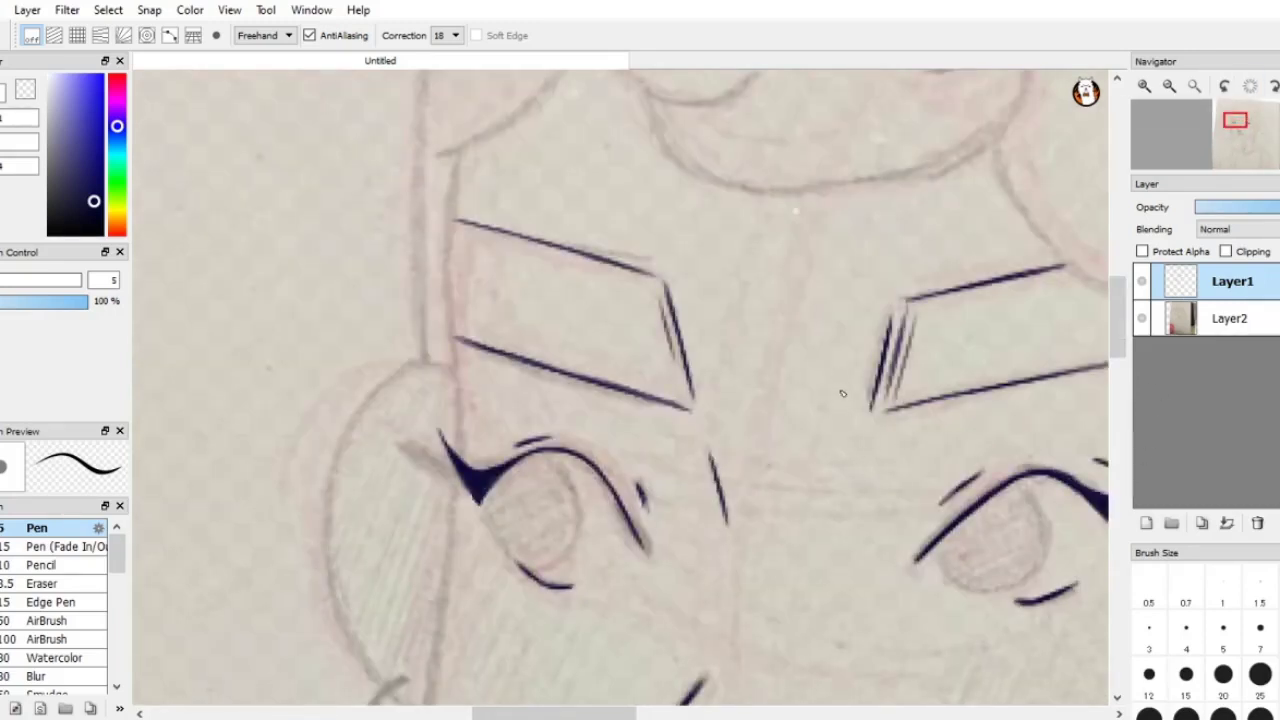
Step: Ink the lower face contour and jawline down toward the neck
drag(660, 290, 680, 400)
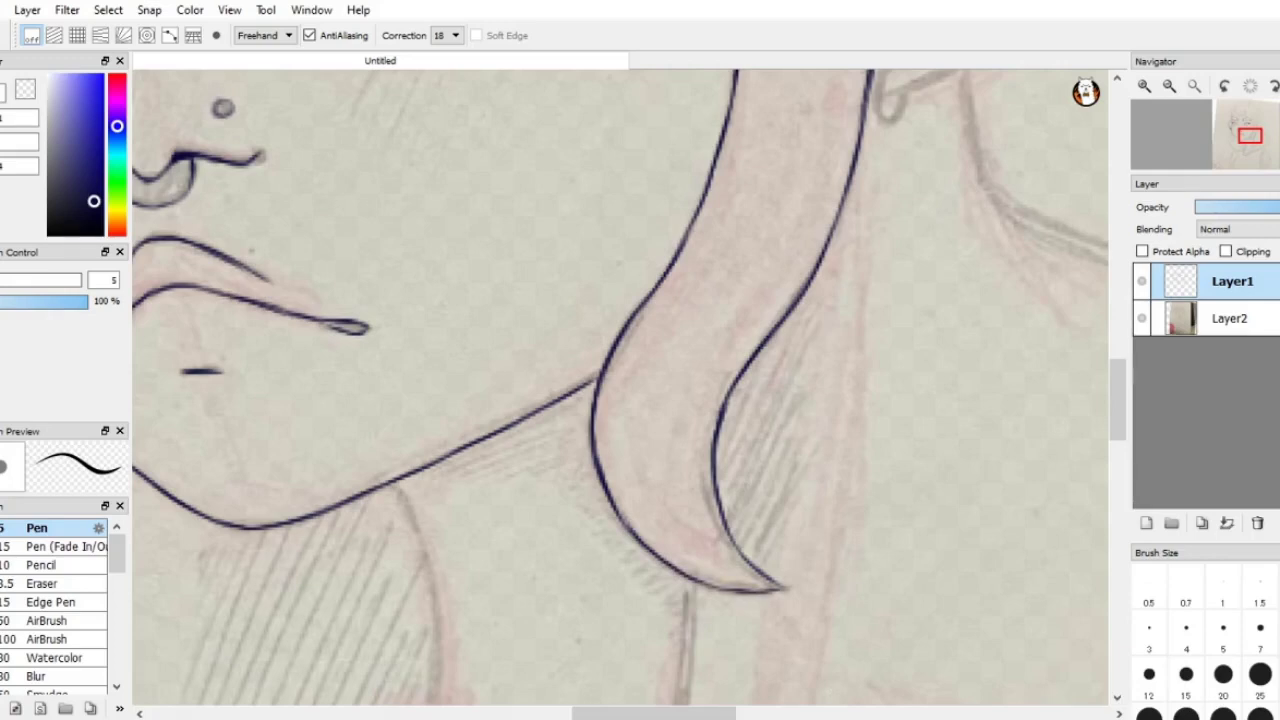
mouse_move(1092, 586)
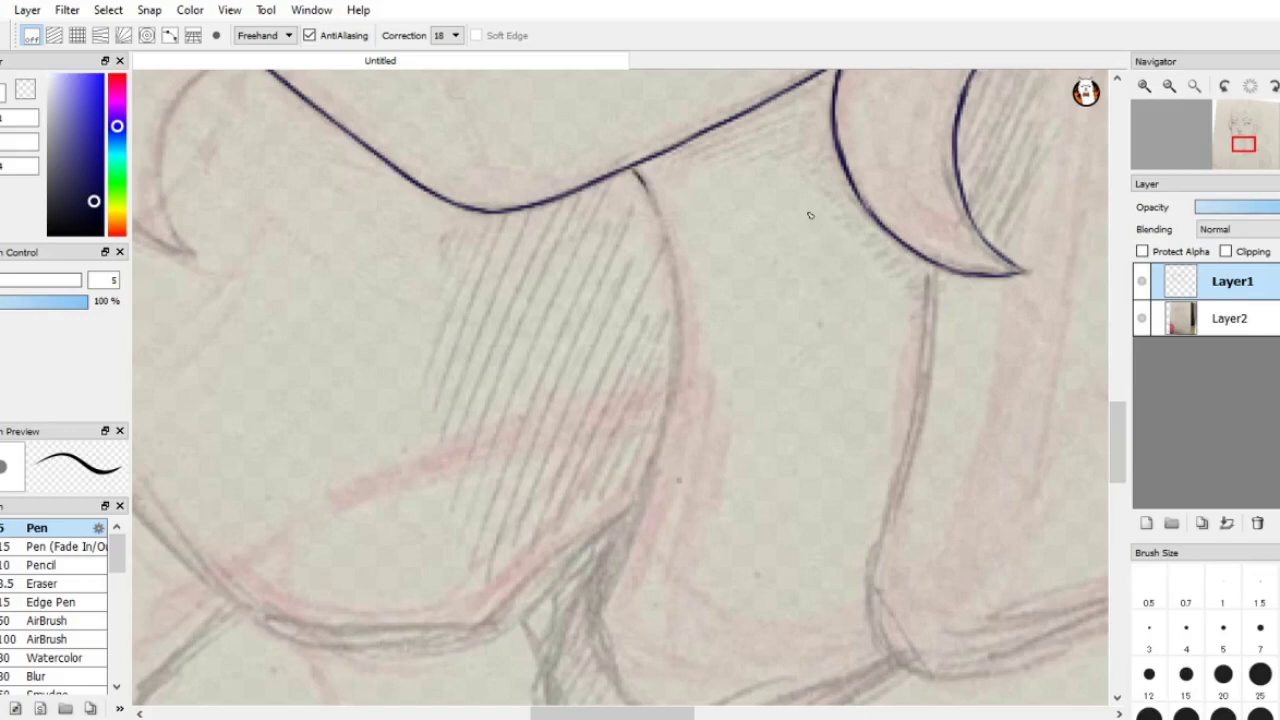
Step: Ink the ear outline with its small piercing studs and hoop earrings
drag(635, 170, 655, 440)
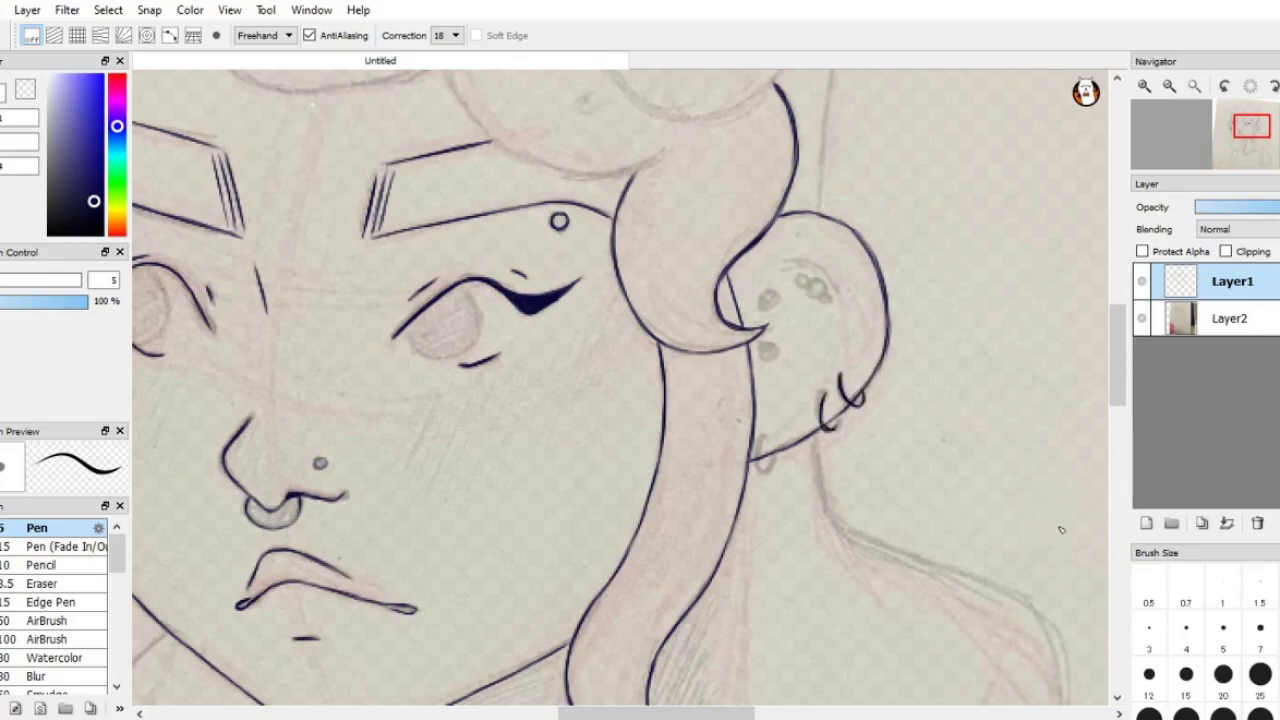
Step: Ink looping hair strands, including a spiral curl, above the forehead and ear
drag(790, 410, 765, 470)
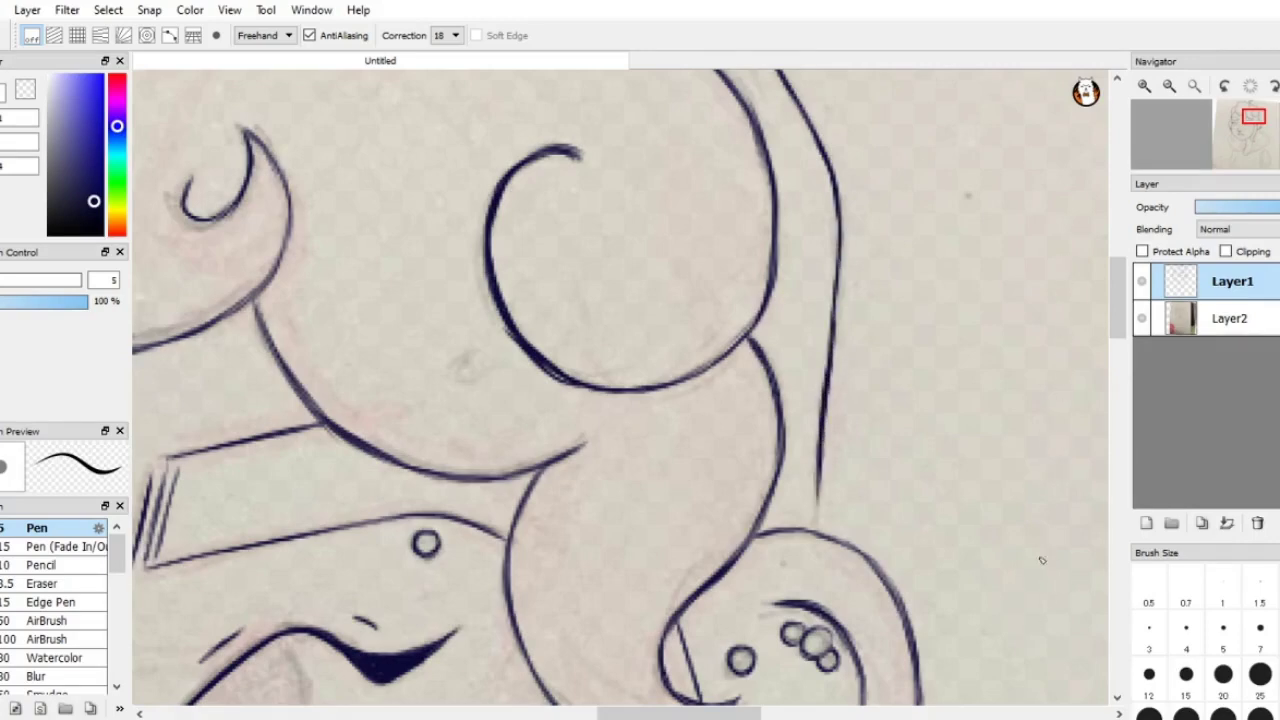
Step: Scroll down to bring the long hair and high collar below the chin into view
scroll(down, 3)
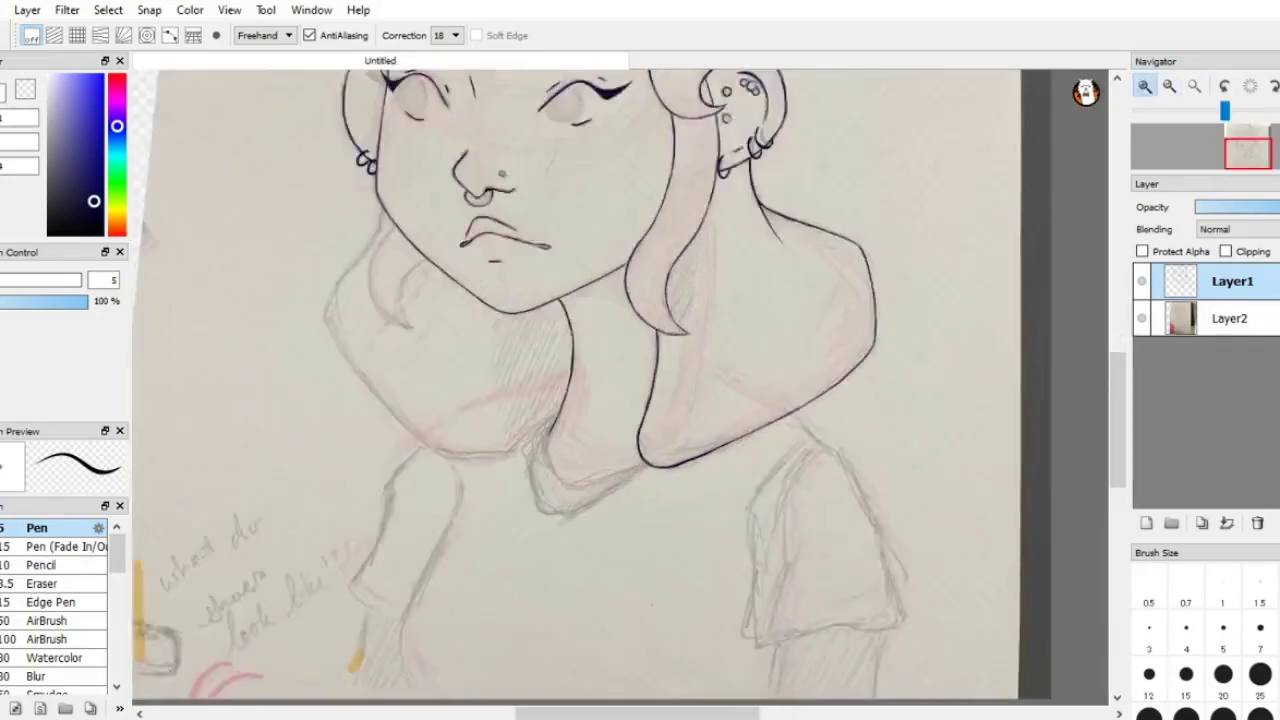
scroll(down, 3)
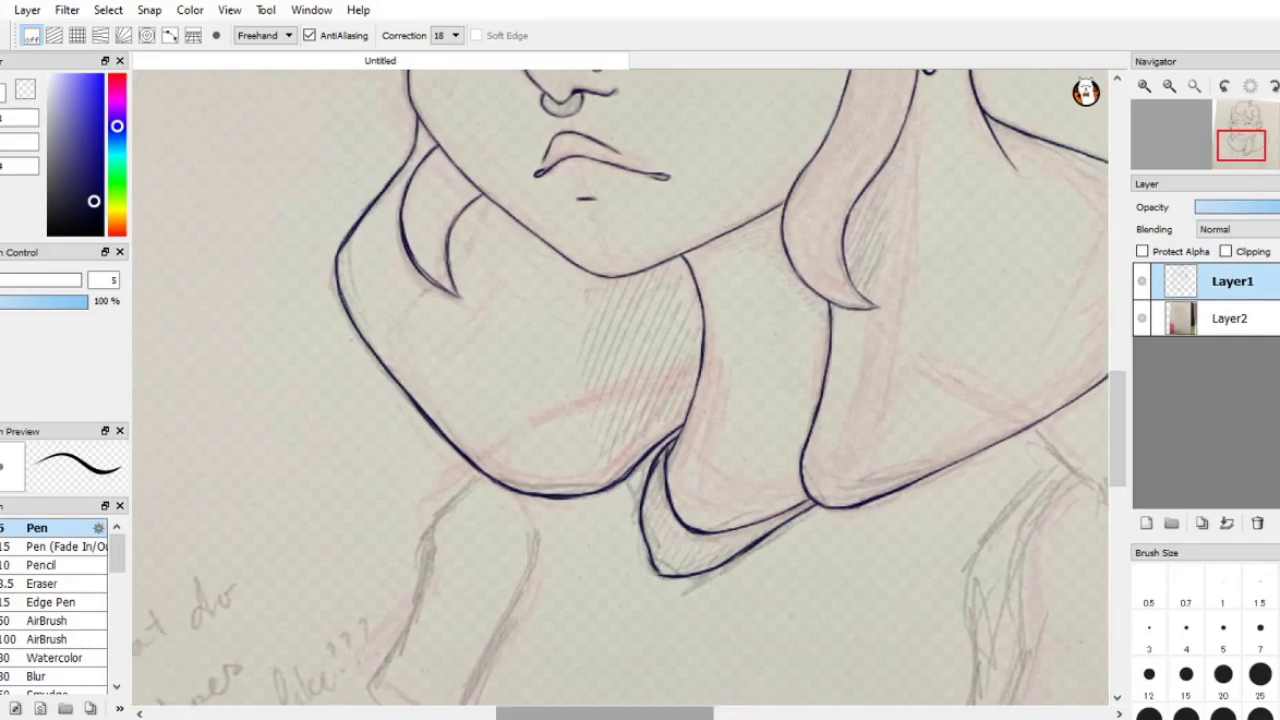
Step: Ink the left shoulder and arm outline below the collar fold
scroll(down, 3)
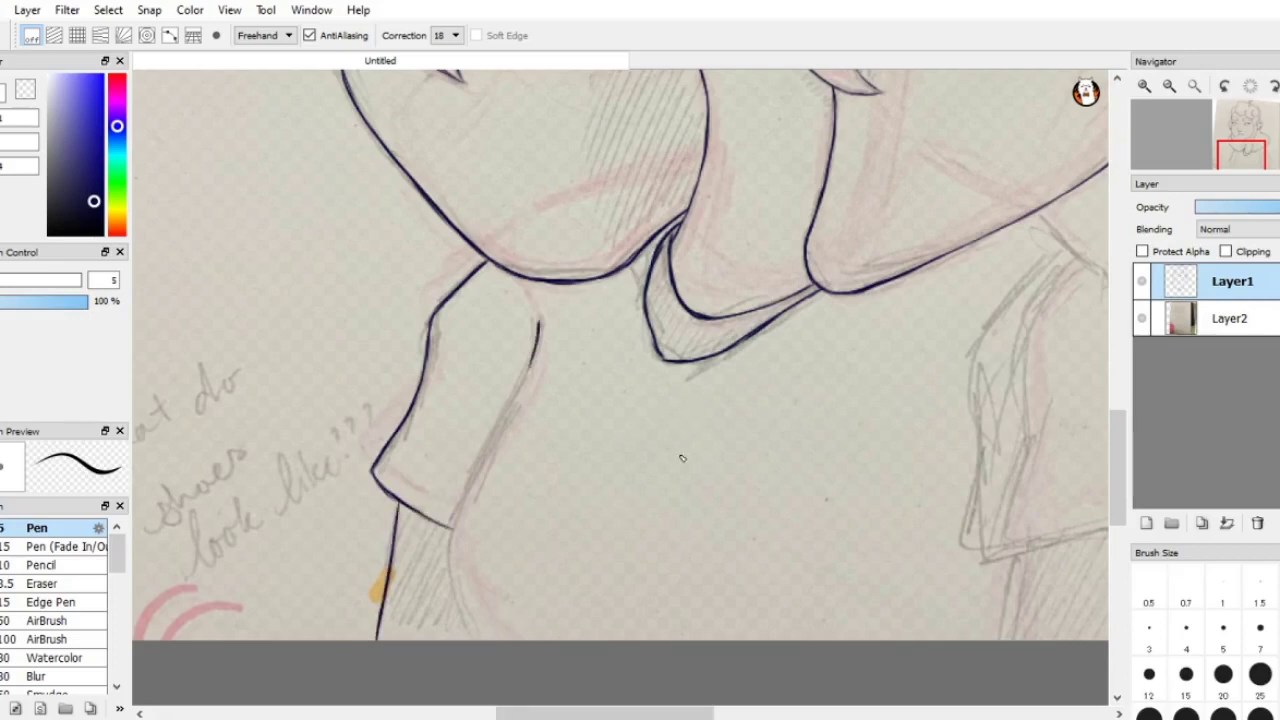
drag(530, 345, 470, 635)
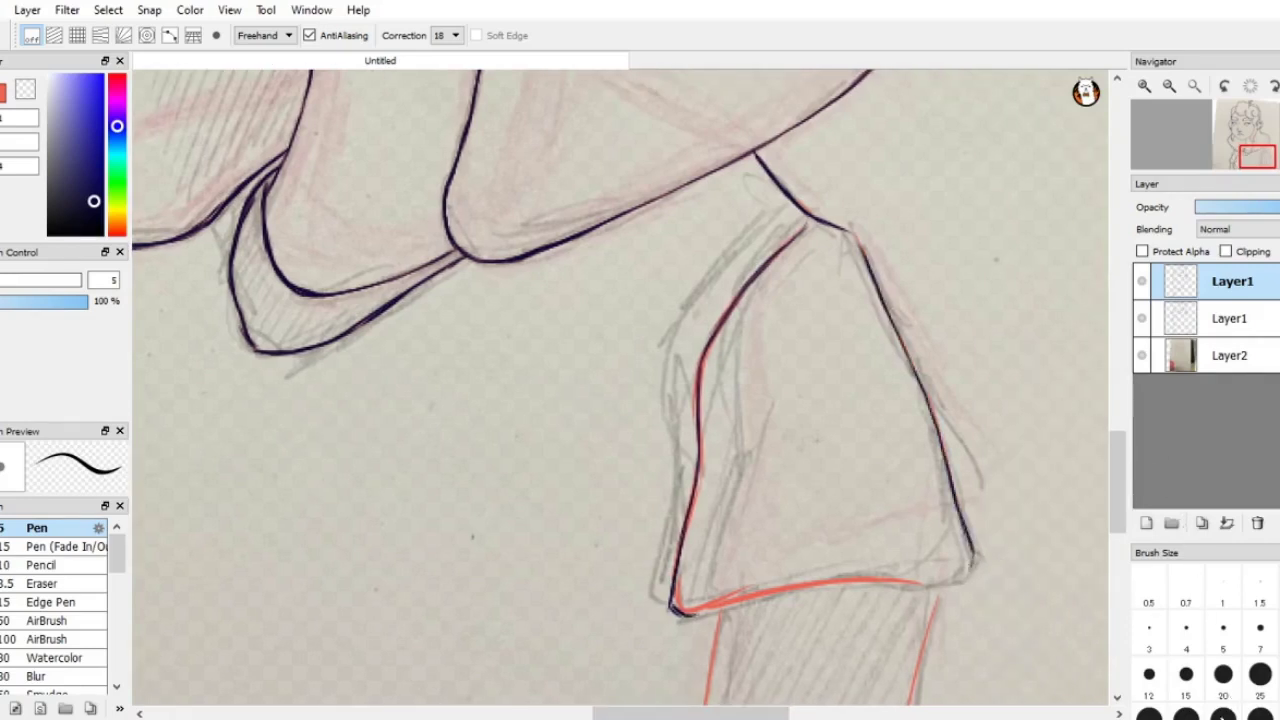
Step: Scroll the canvas down toward the right sleeve and upper arm
scroll(down, 3)
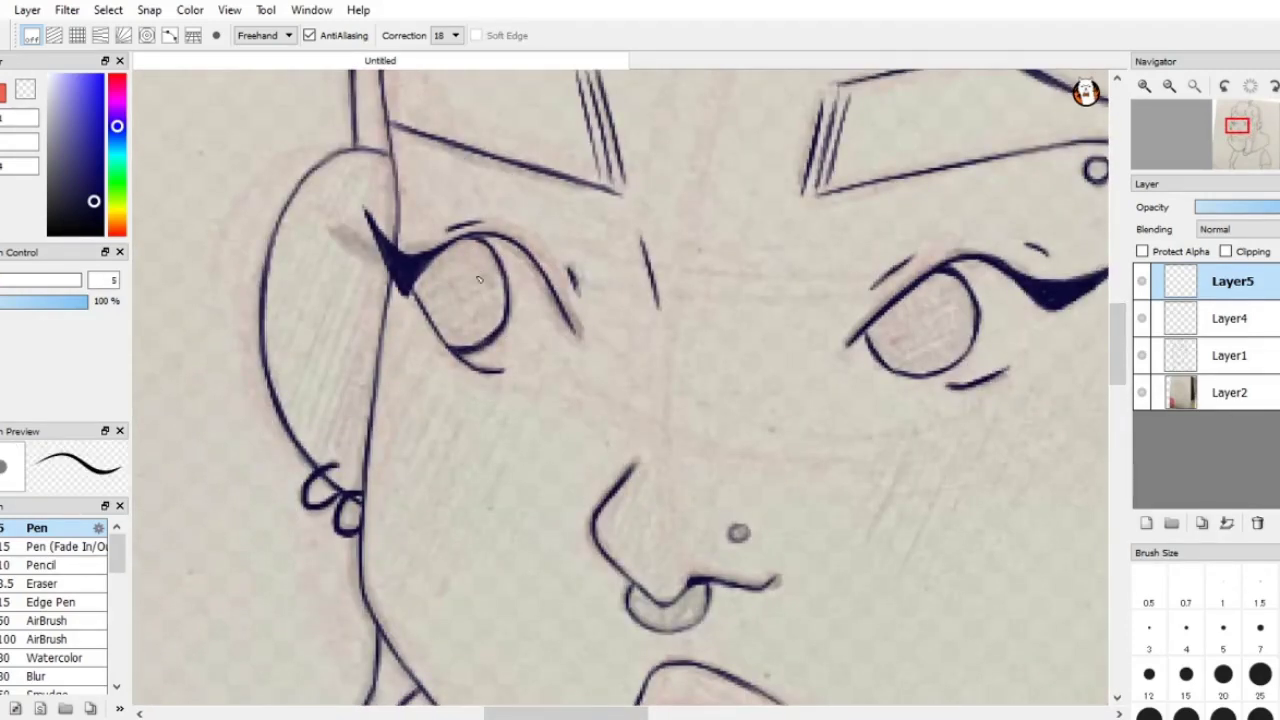
Step: Add a new layer for inking the eyes, eyeliner, brows, nose and earrings
click(1229, 318)
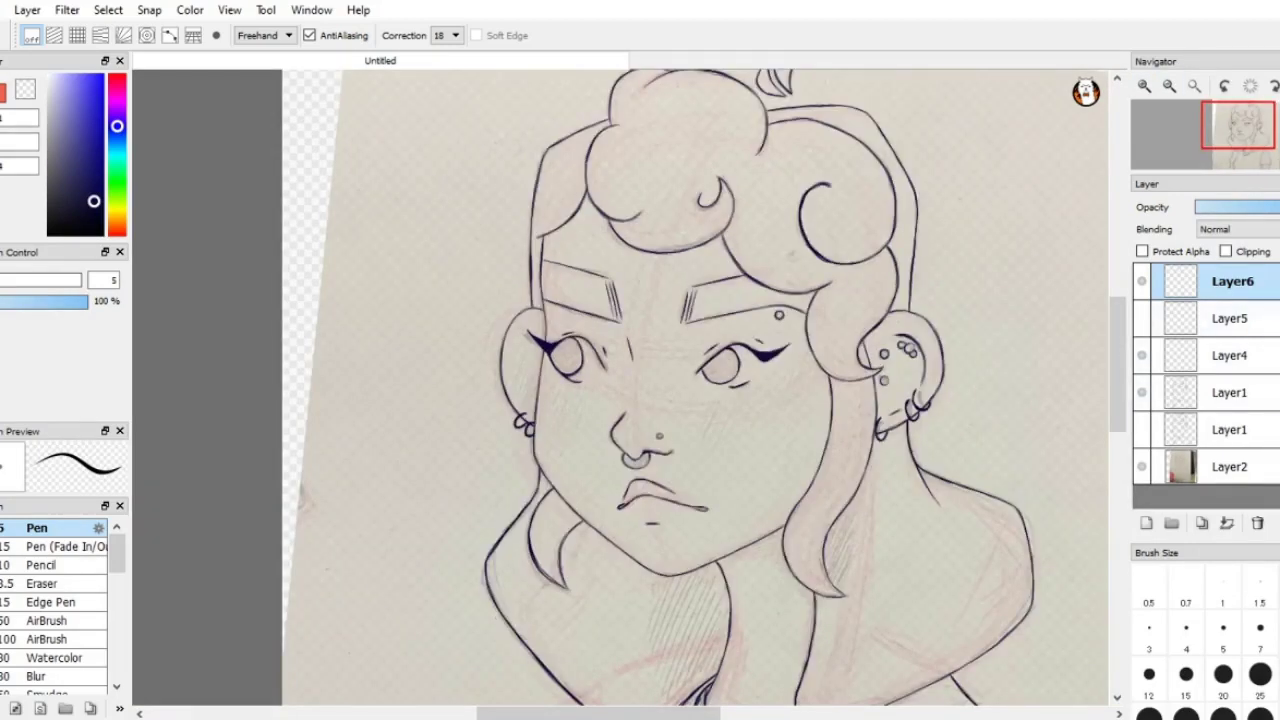
Step: Add Layer6 for the remaining curly hair and head details
click(1231, 355)
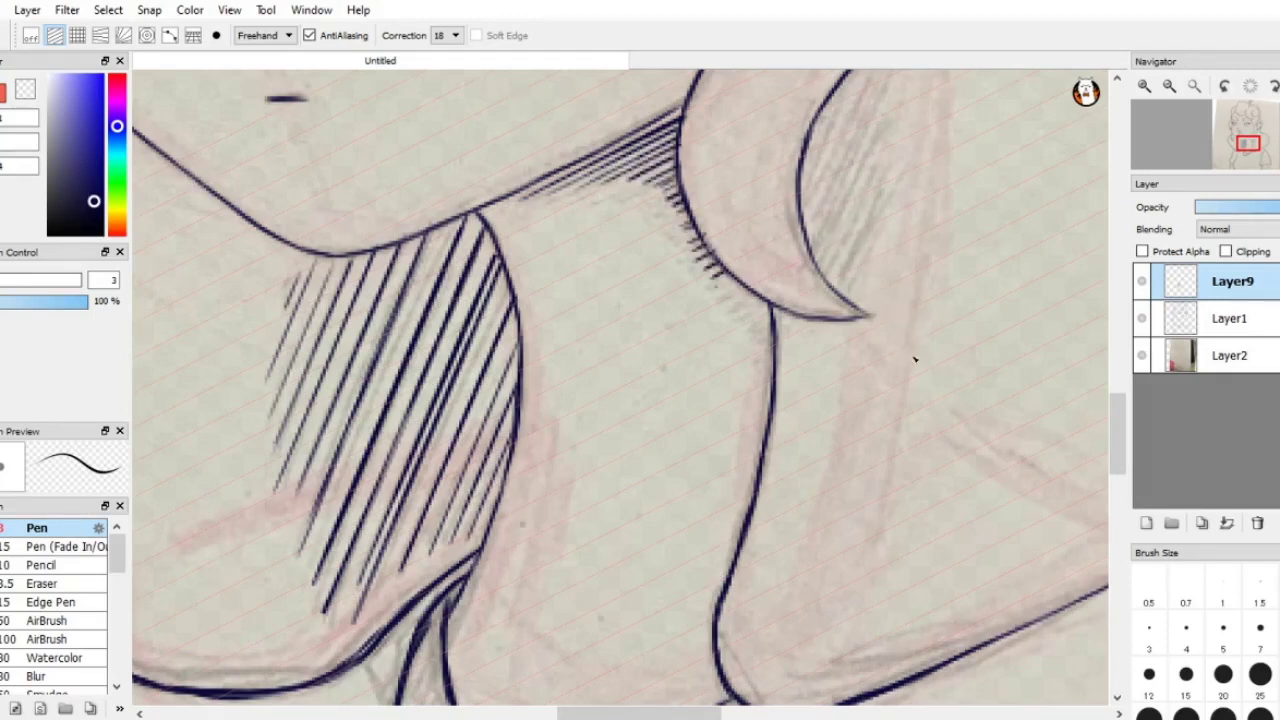
Step: Hatch dense diagonal shadow lines under the jaw with a size 3 Pen
drag(680, 230, 760, 340)
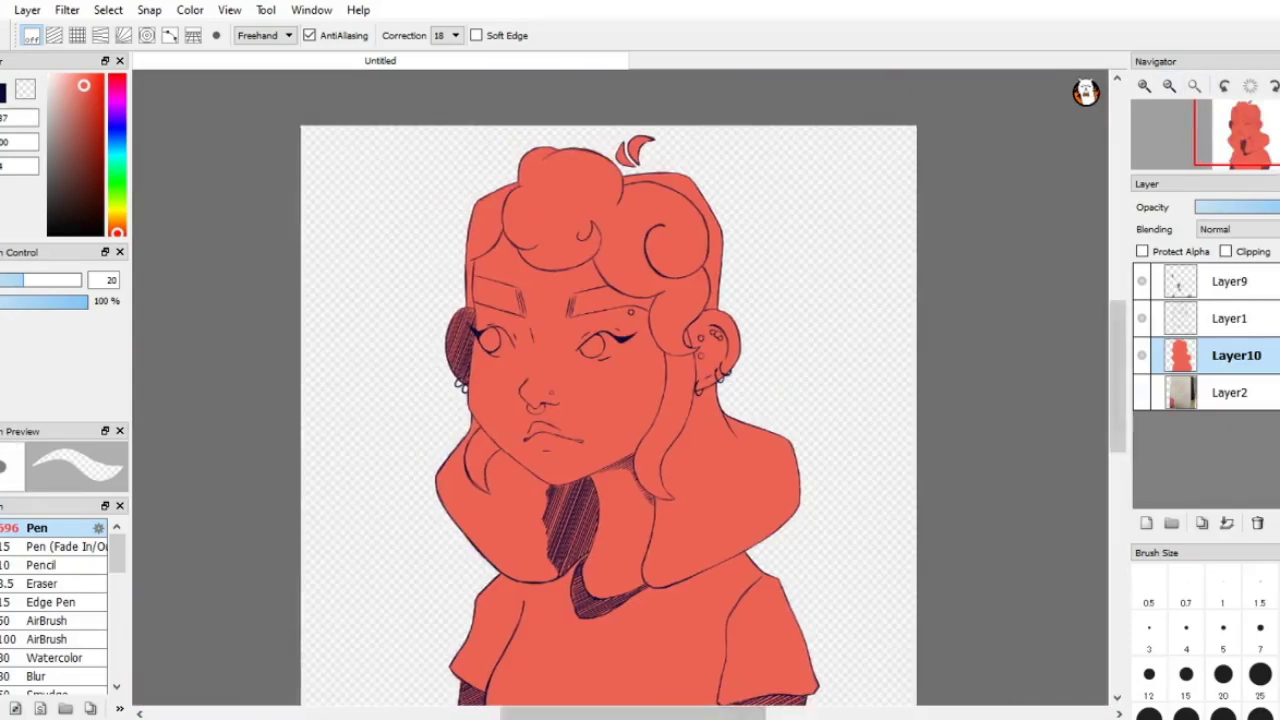
Step: Add a layer below the base colour and fill it with gray
click(1146, 523)
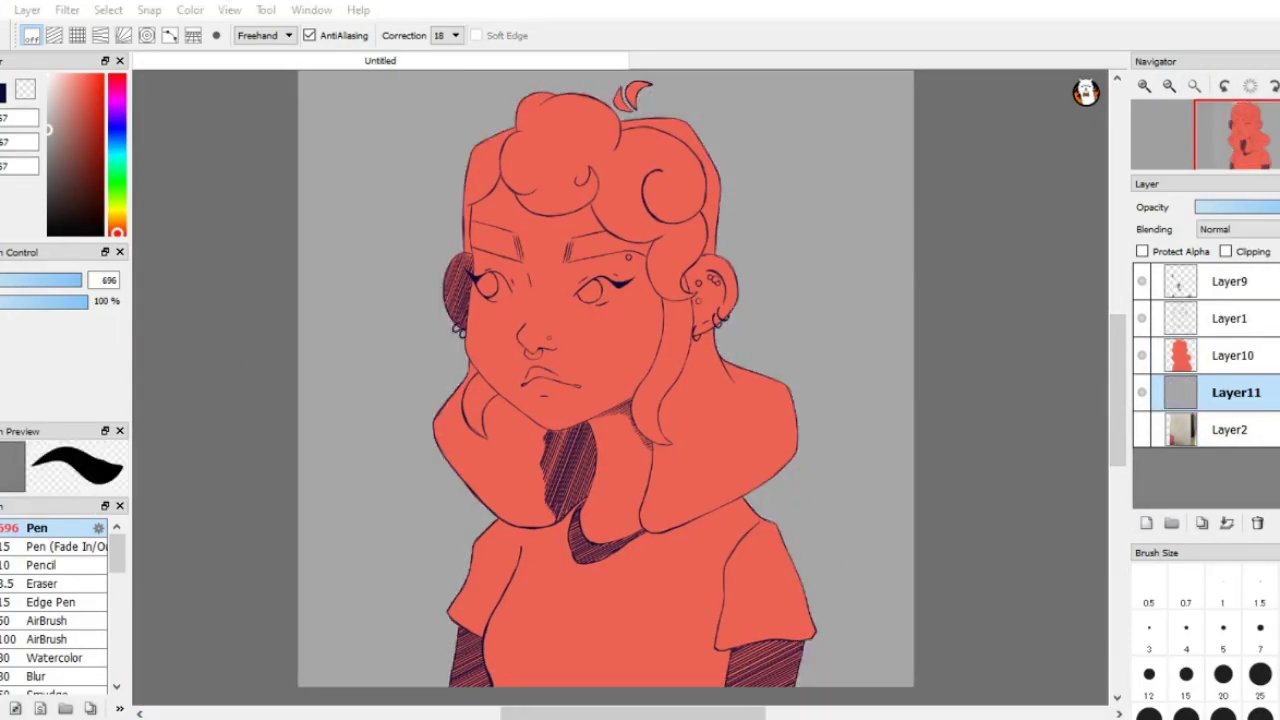
click(1146, 523)
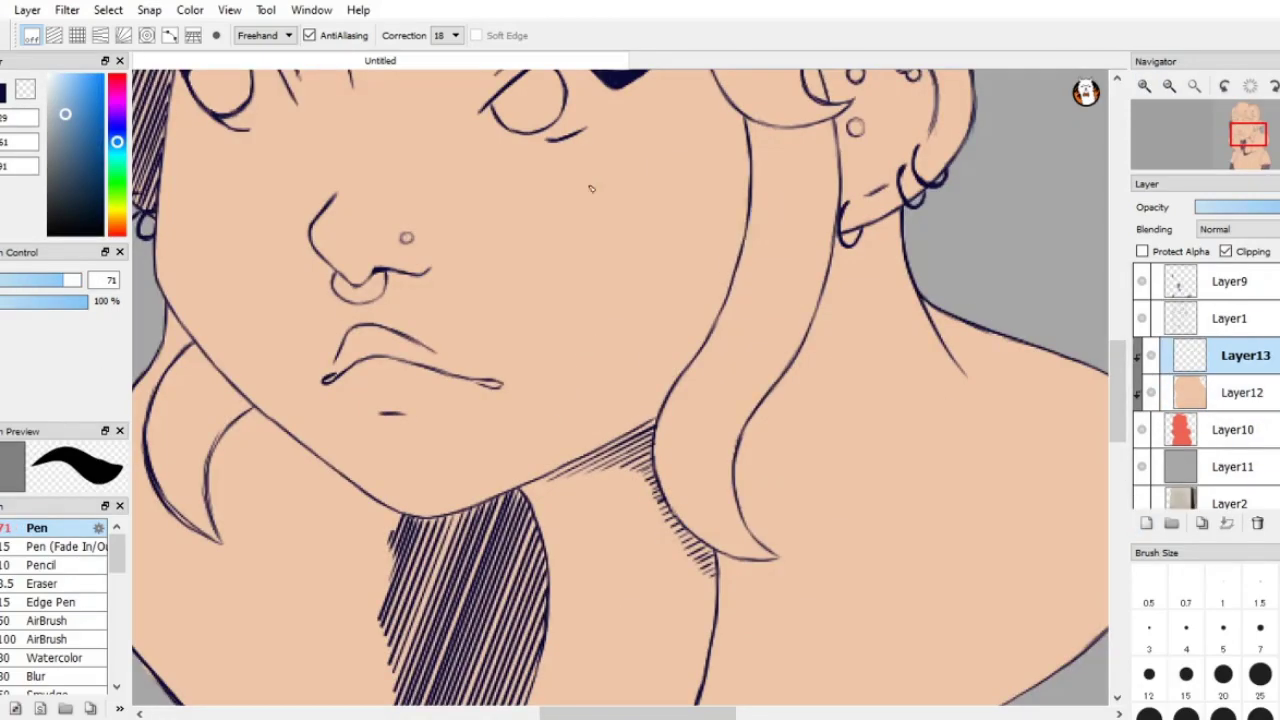
Step: Paint flat blue across the curls on the hair layer
drag(750, 110, 680, 390)
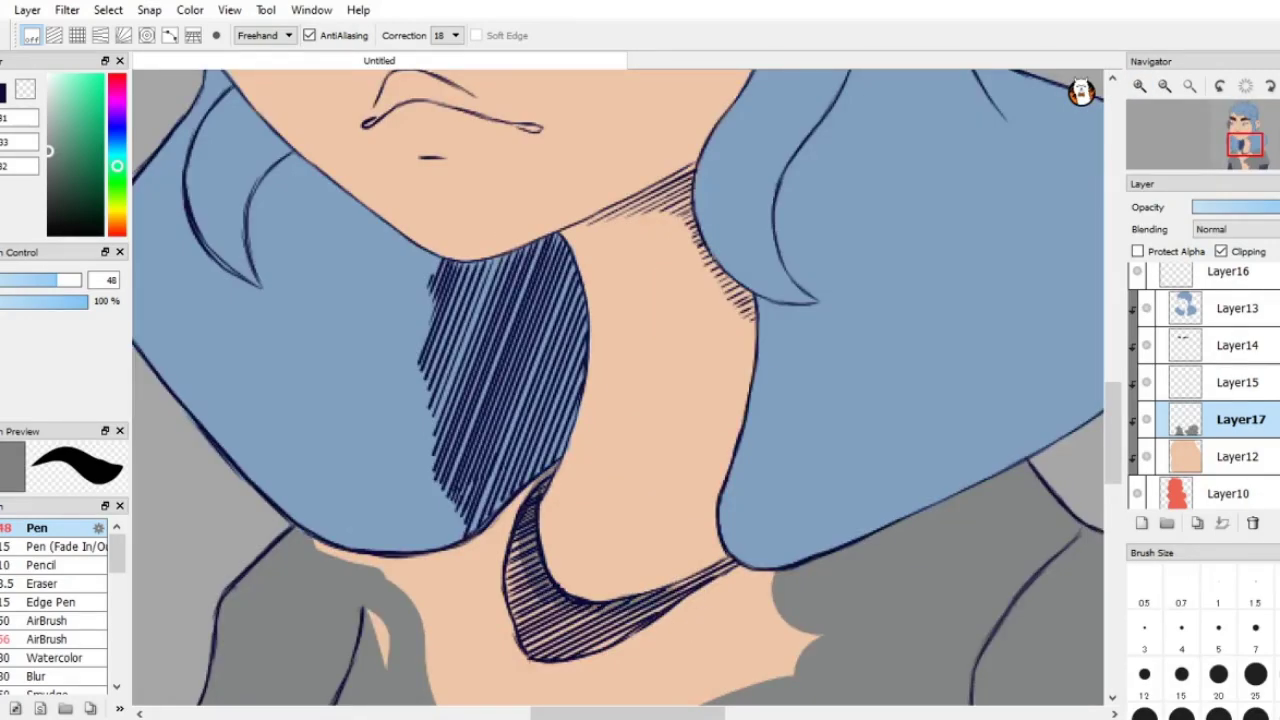
Step: Scroll the layer list and select a layer for the pink blush
scroll(down, 3)
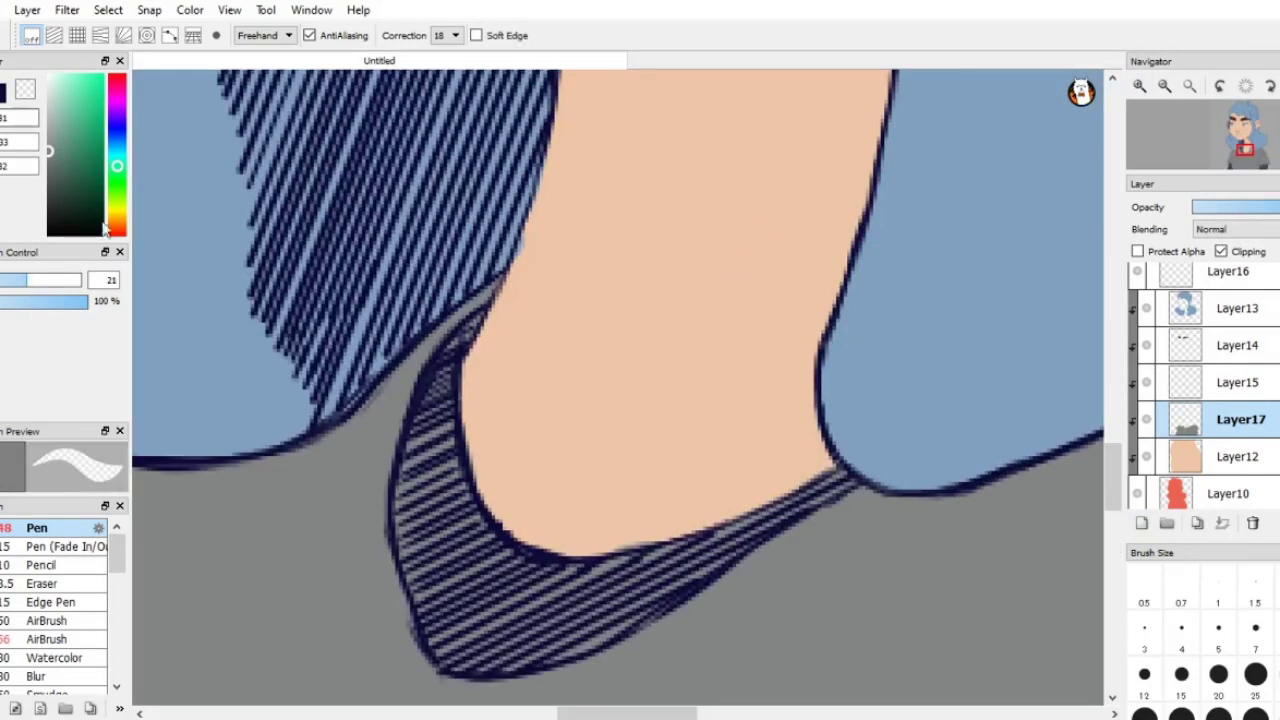
click(1237, 308)
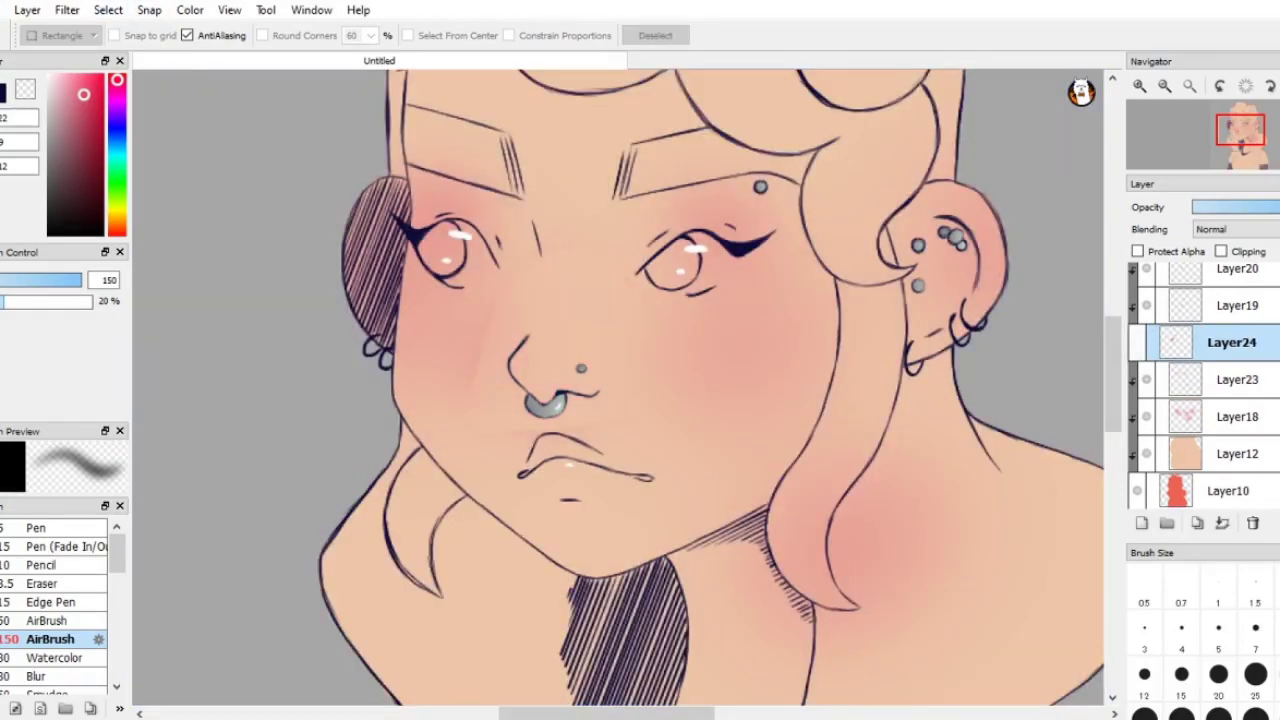
Step: Switch briefly to Layer23, then return to Layer24 for the nose and lip flush
click(1240, 379)
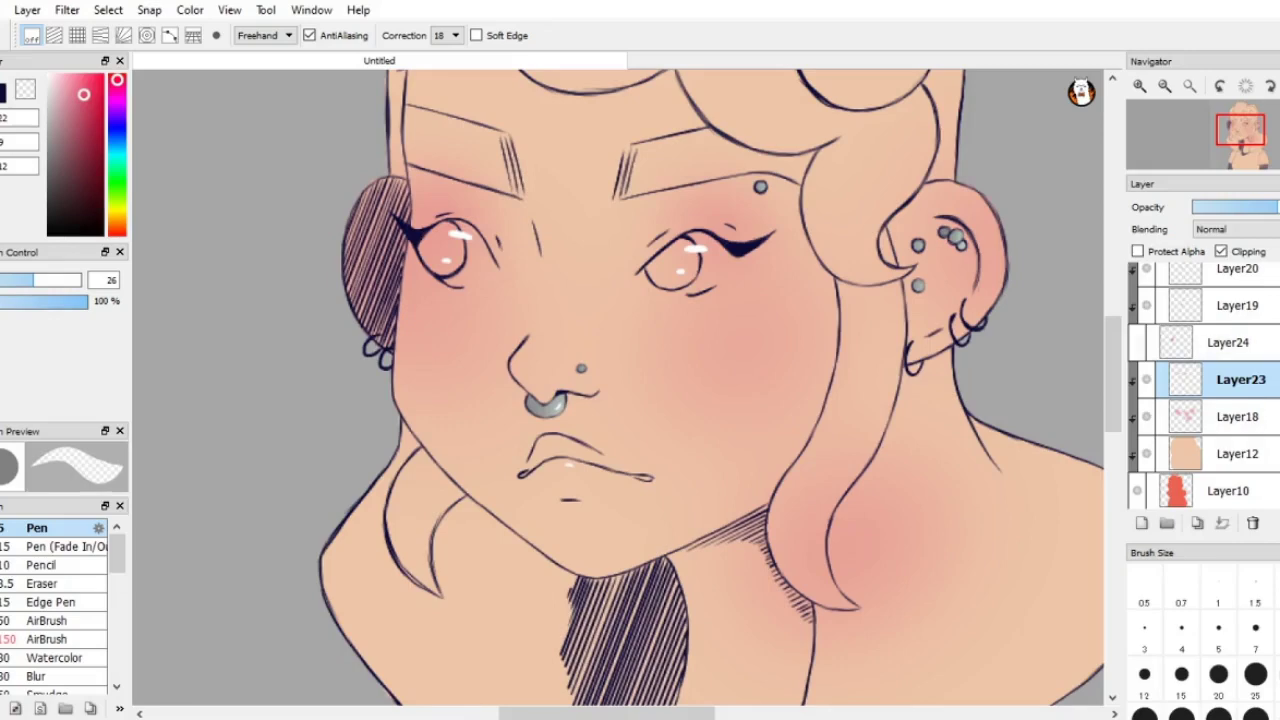
click(1228, 342)
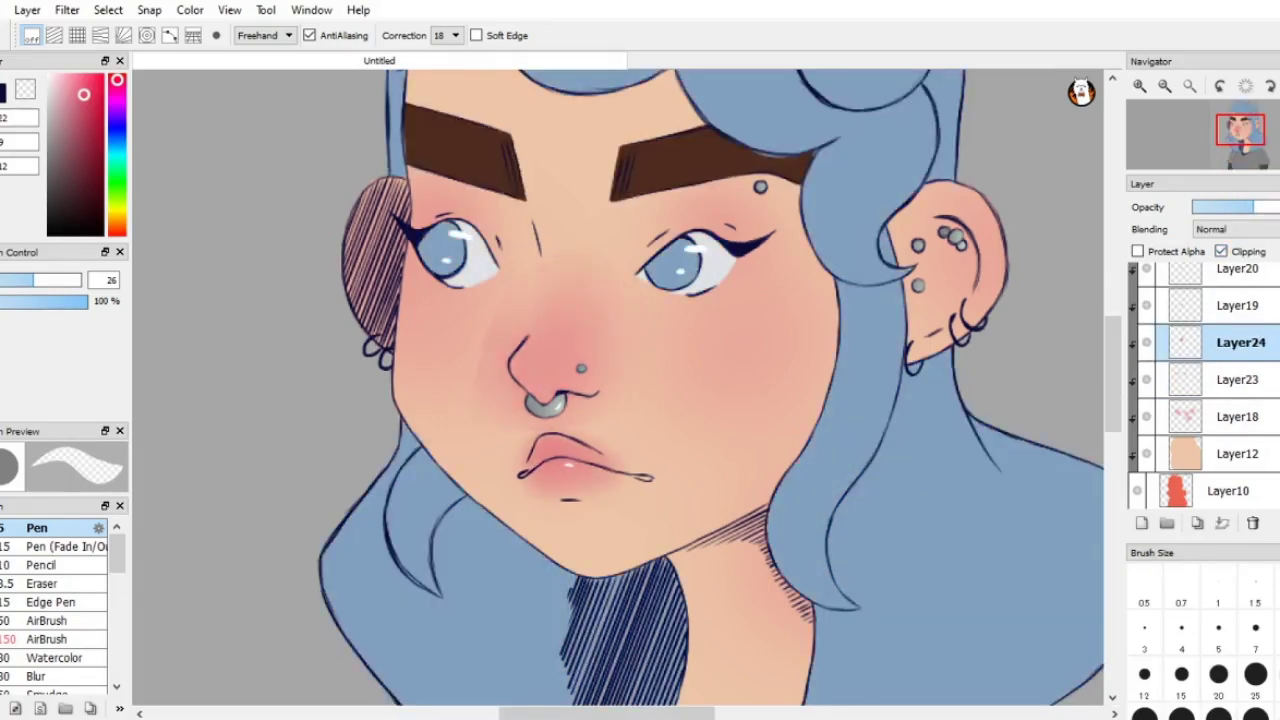